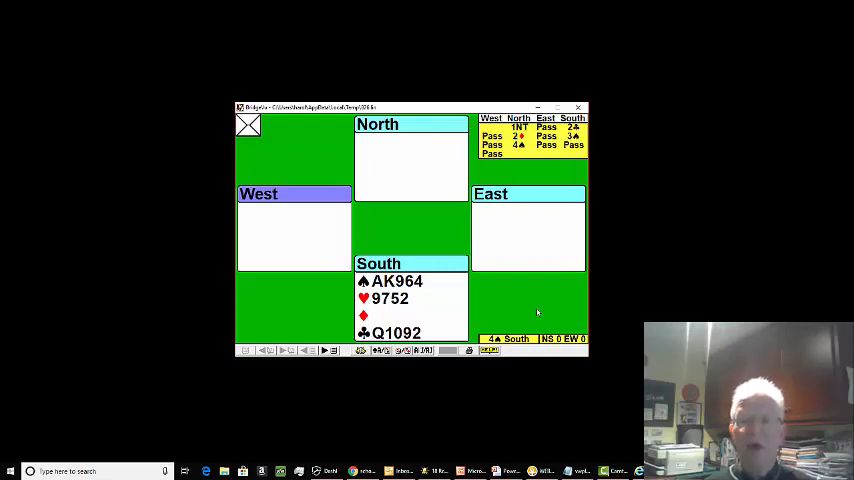
mouse_move(263, 376)
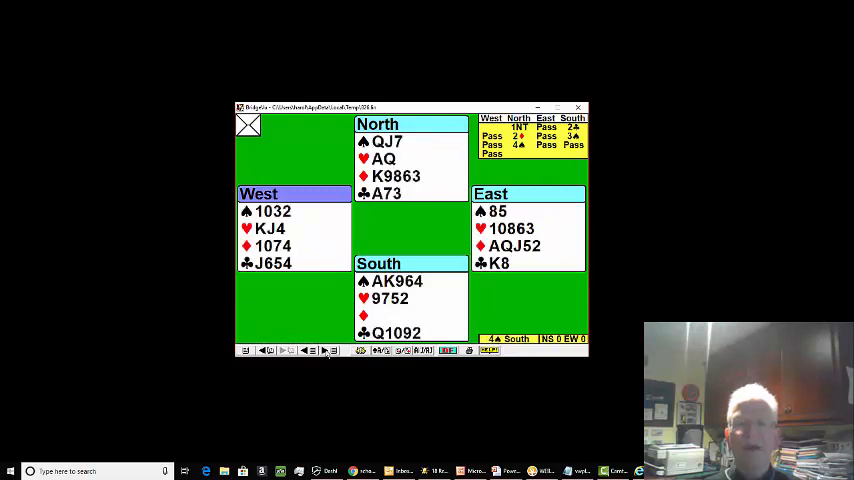
mouse_move(778, 238)
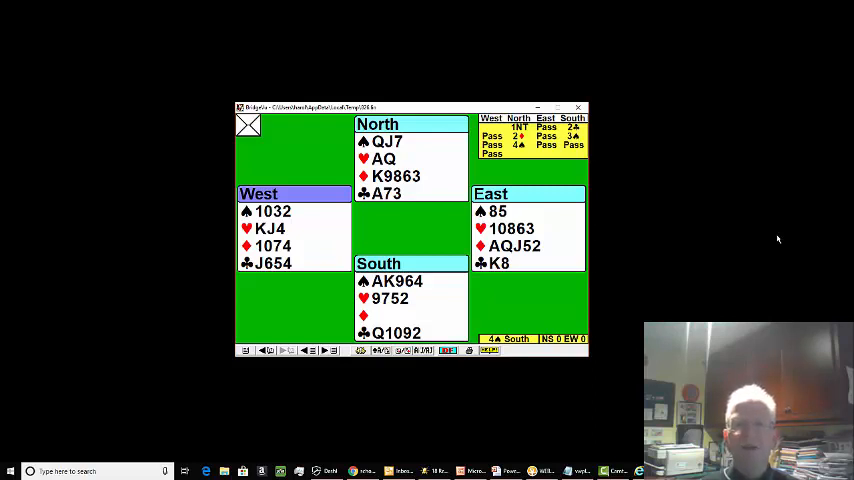
mouse_move(794, 131)
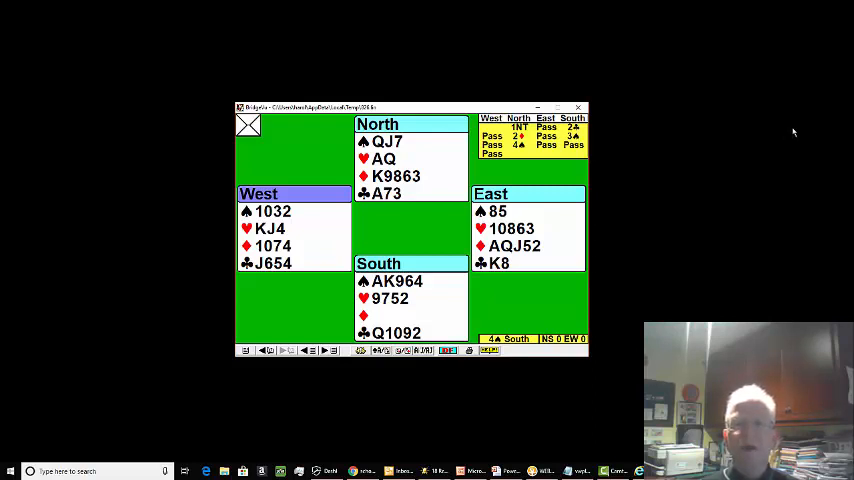